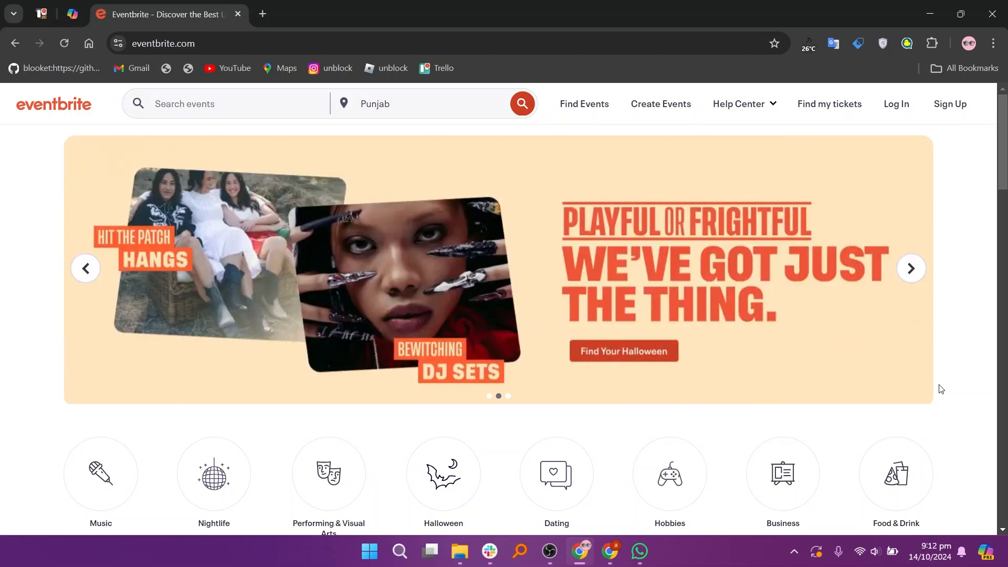
# Read Eventbrite's About Us page from the mission statement down to the 2023 at a Glance figures
pyautogui.click(911, 268)
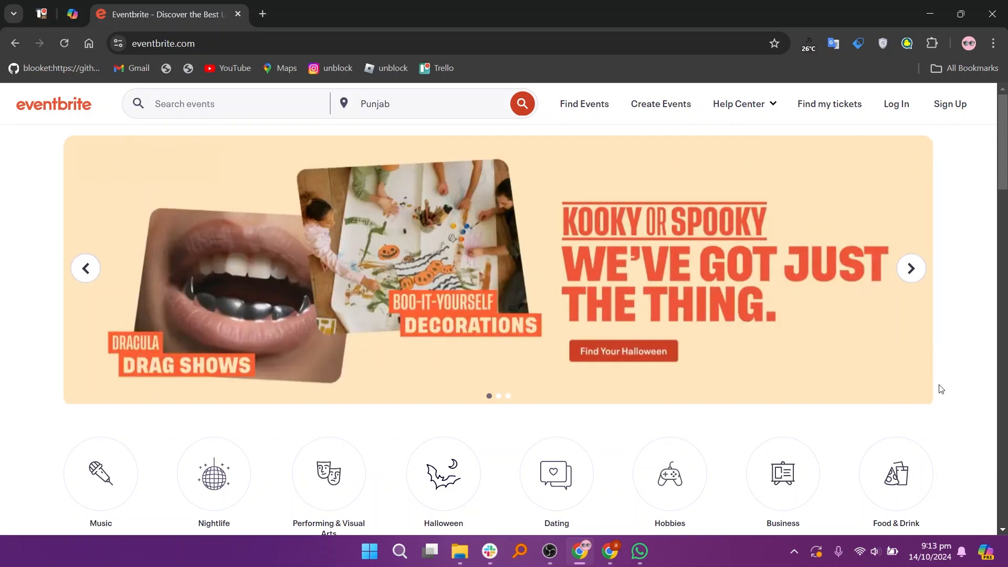
pyautogui.scroll(-3)
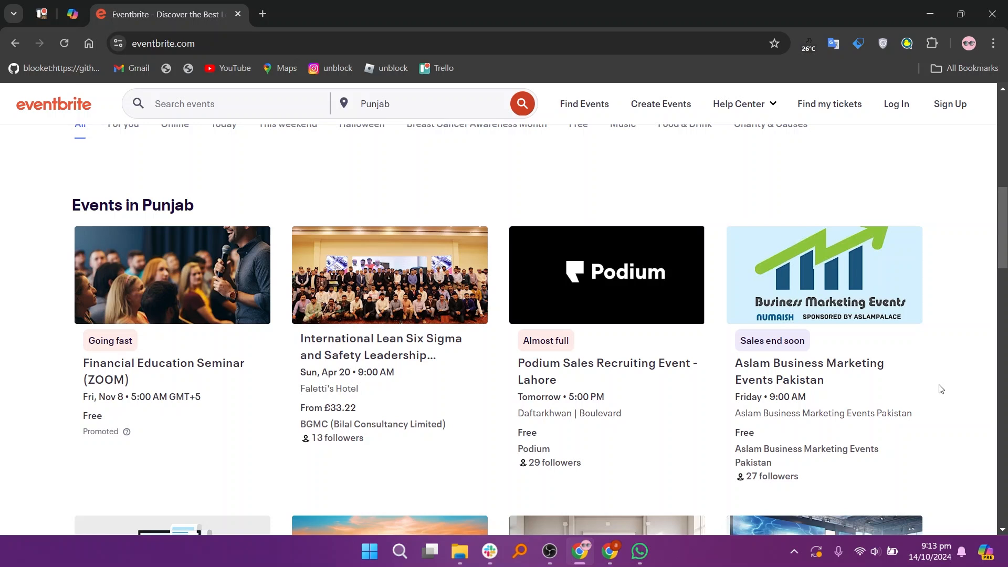
pyautogui.scroll(-3)
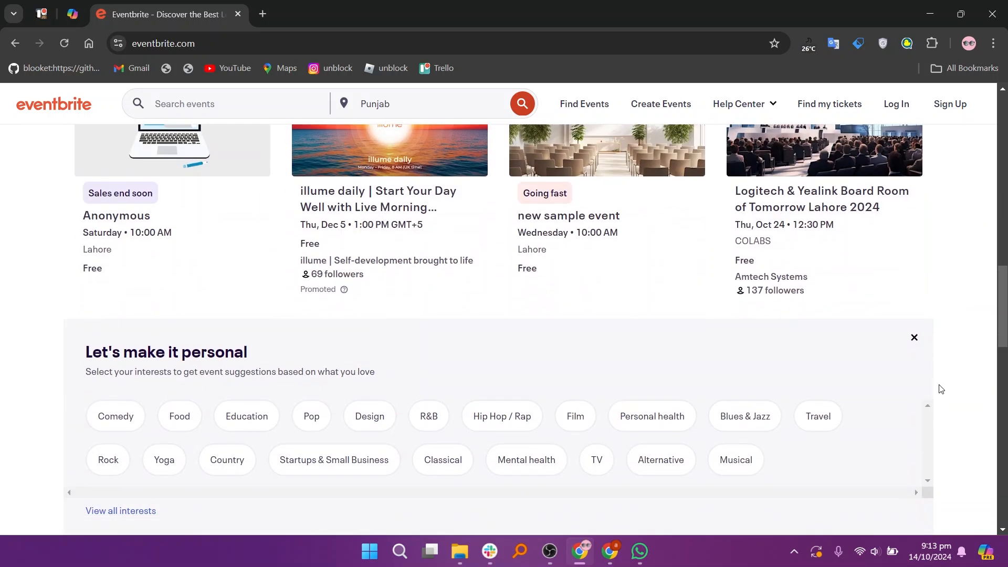
pyautogui.scroll(-3)
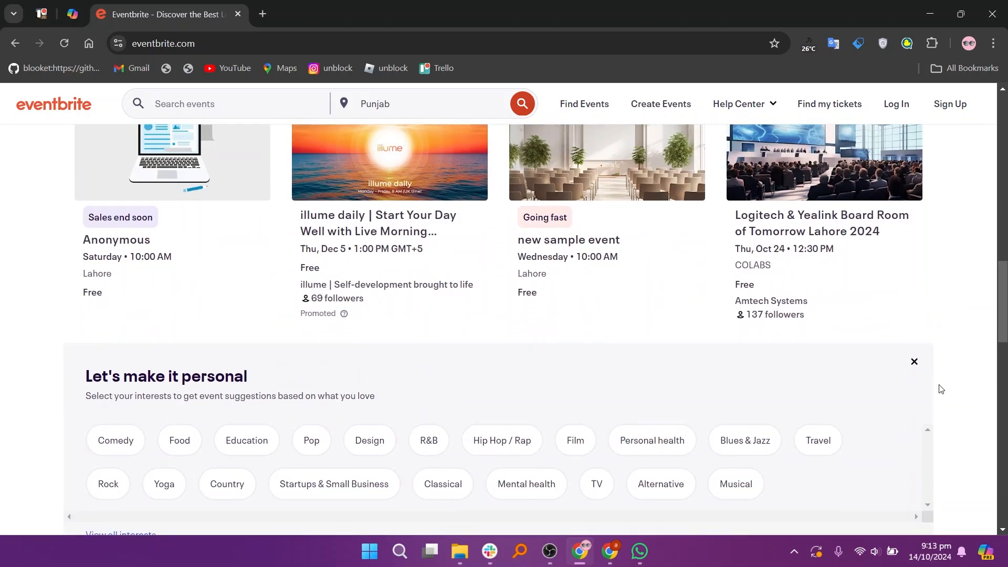
pyautogui.scroll(-3)
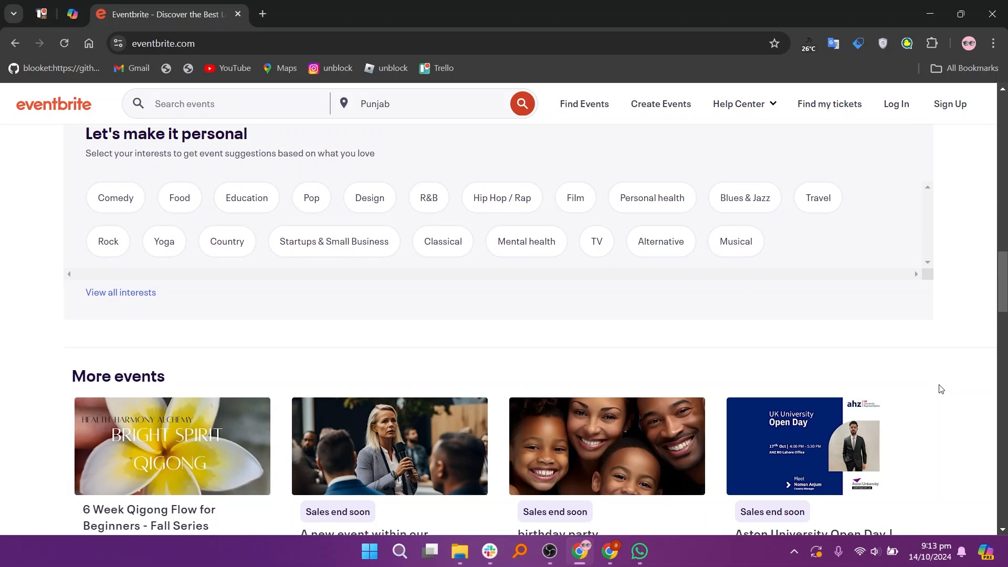
pyautogui.scroll(-3)
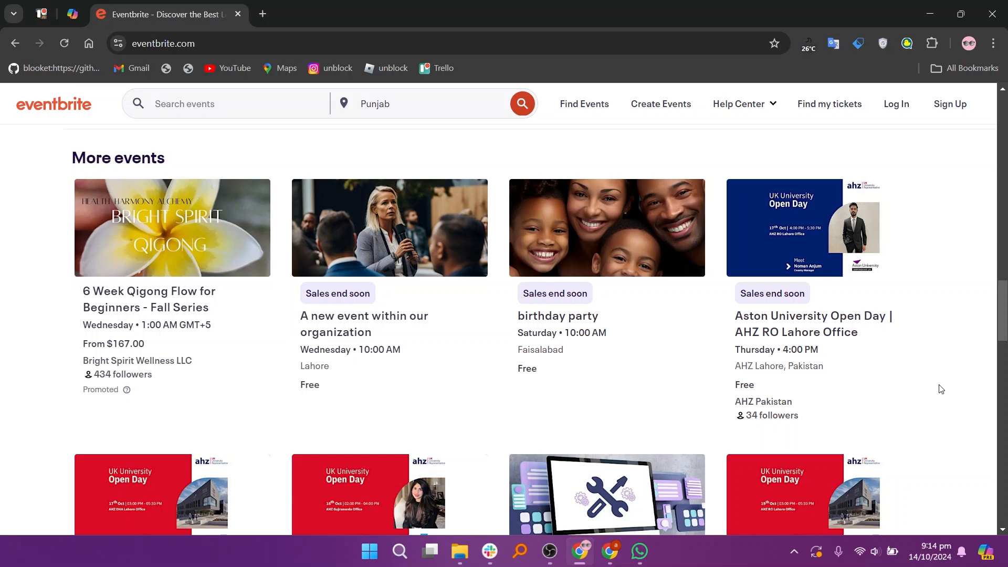
pyautogui.scroll(-3)
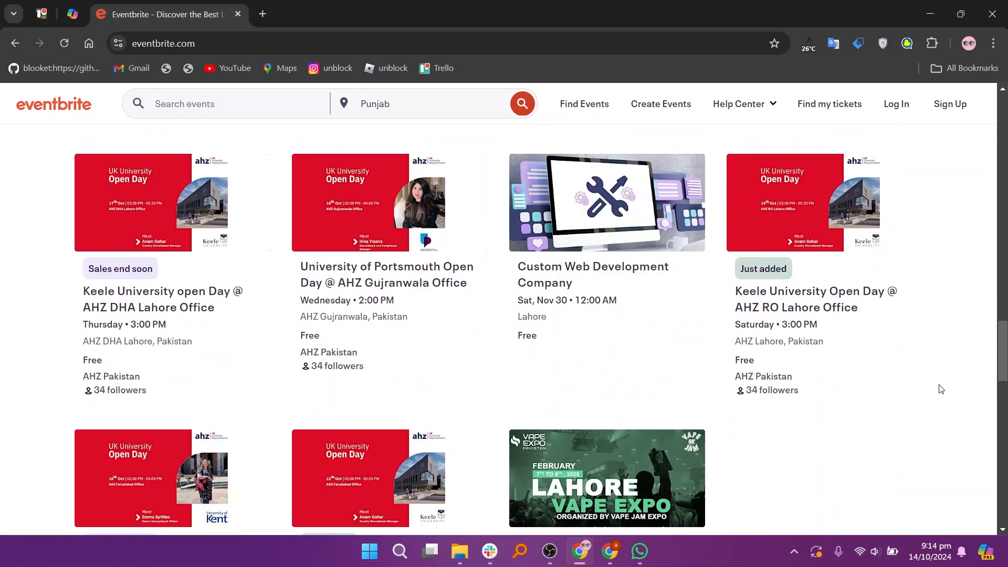
pyautogui.scroll(-3)
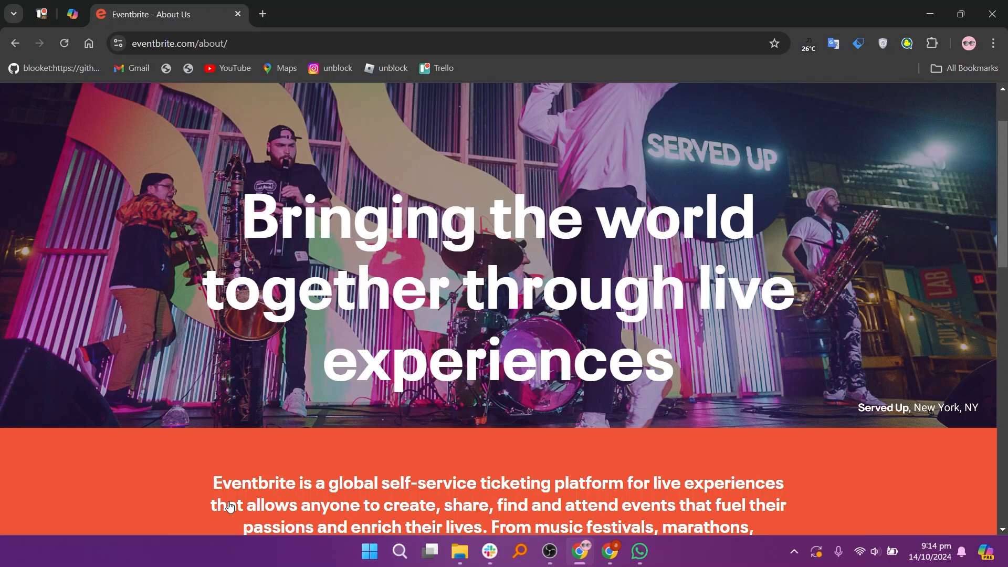
pyautogui.scroll(-3)
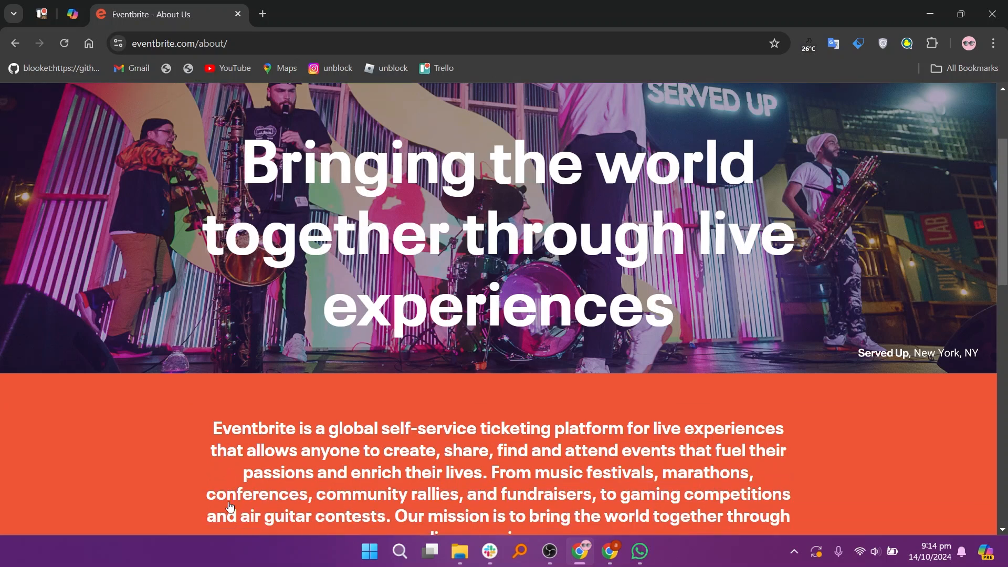
pyautogui.scroll(-3)
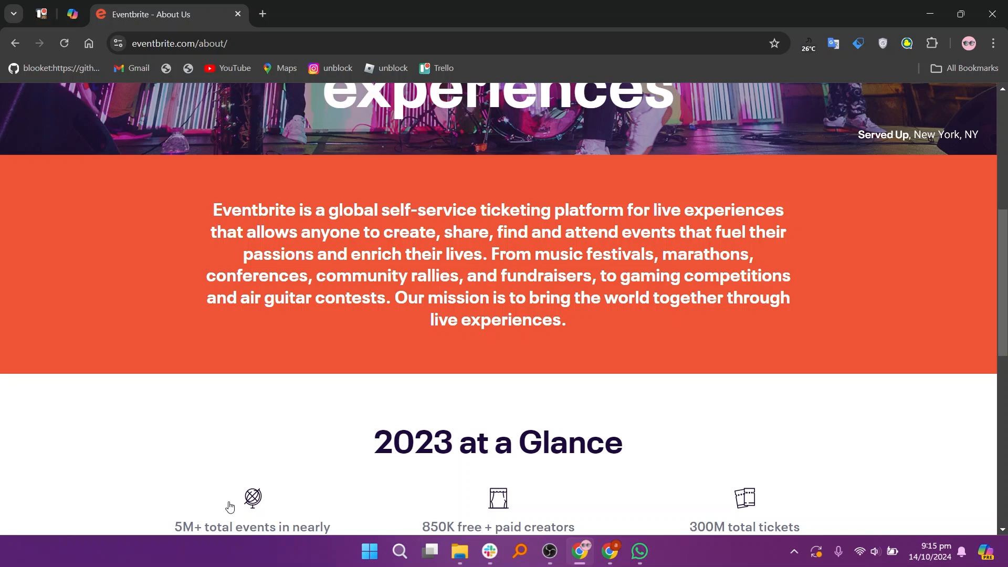
pyautogui.scroll(-3)
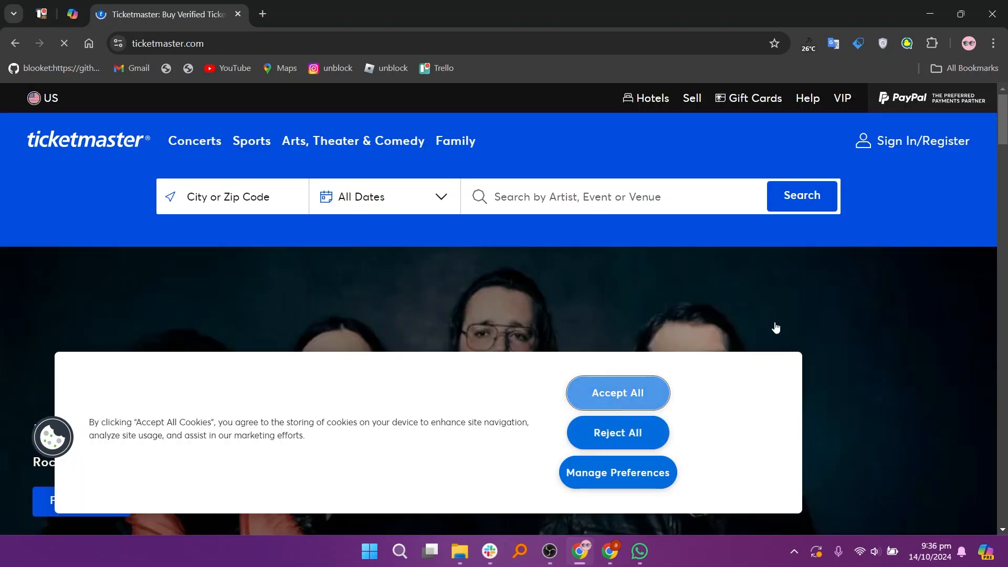
# Dismiss Ticketmaster's cookie notice and scroll past featured events, presales and guides to the footer
pyautogui.click(615, 392)
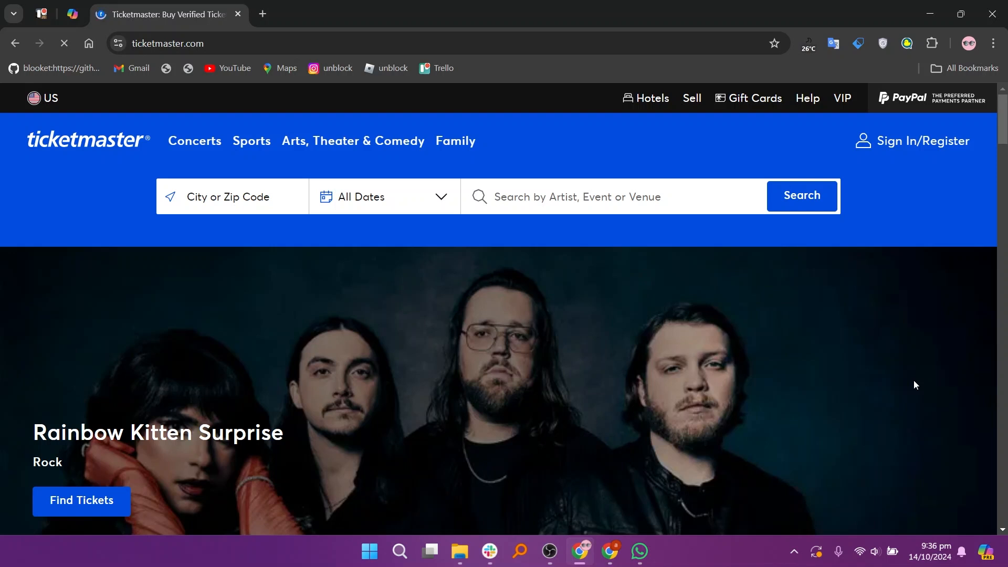
pyautogui.scroll(-3)
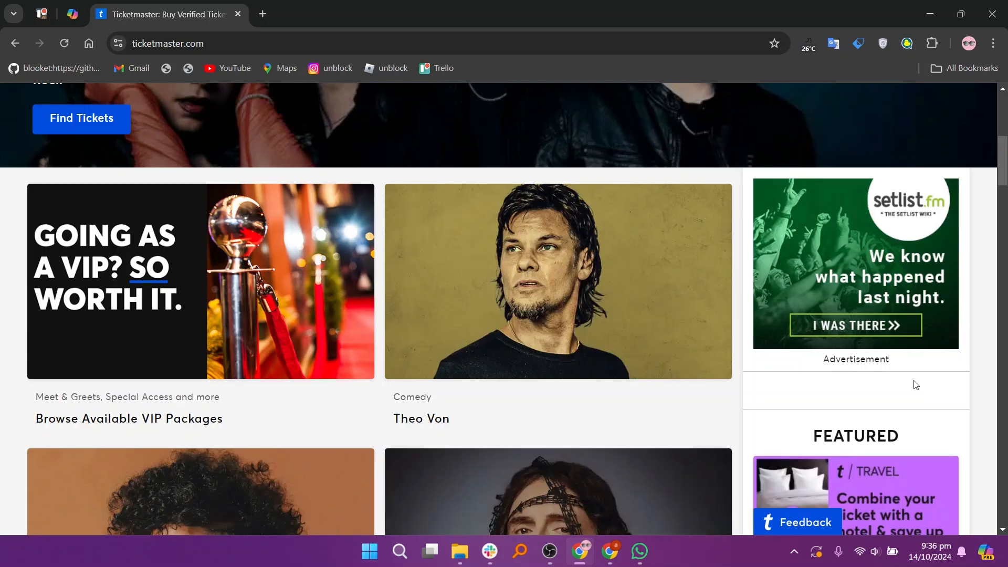
pyautogui.scroll(-3)
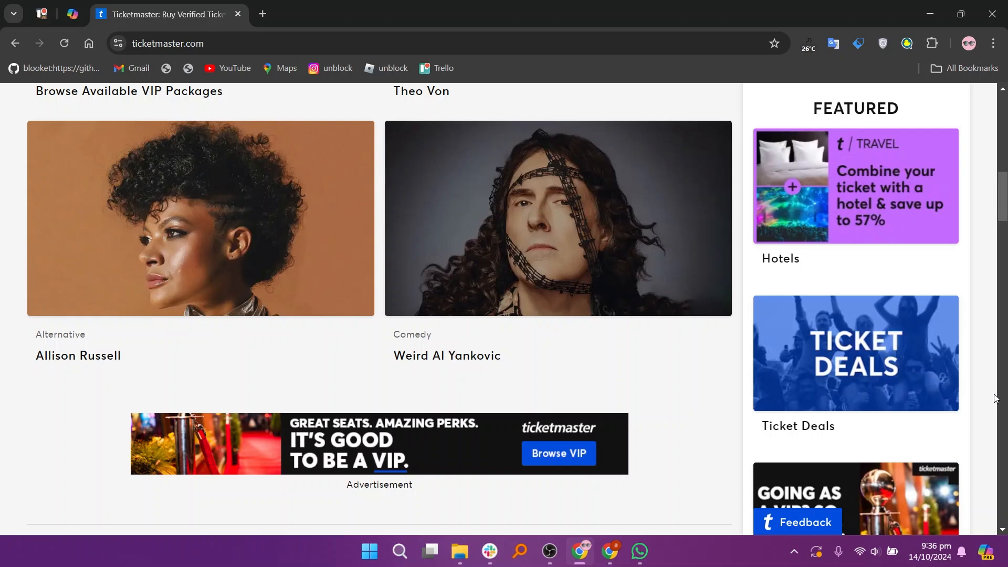
pyautogui.scroll(-3)
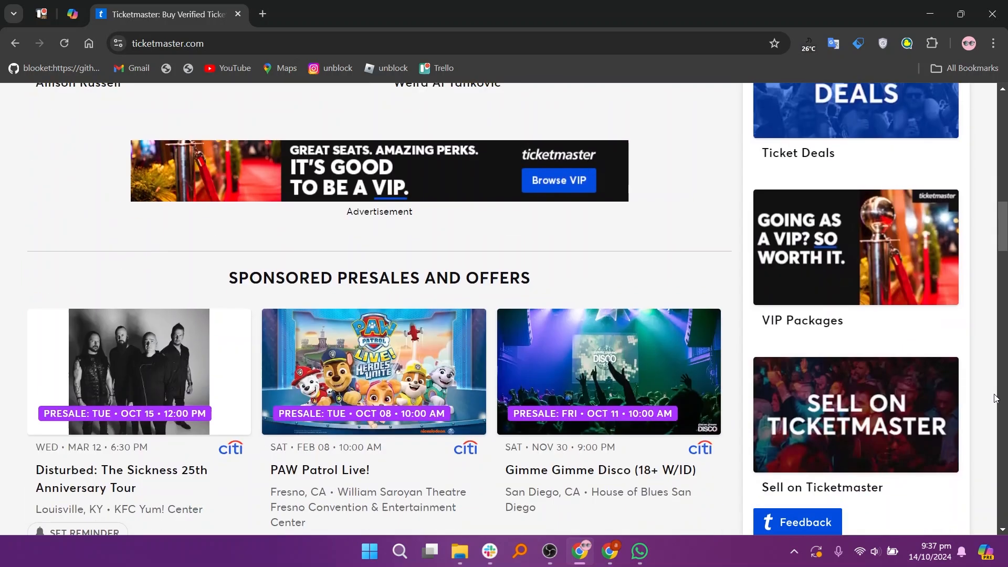
pyautogui.scroll(-3)
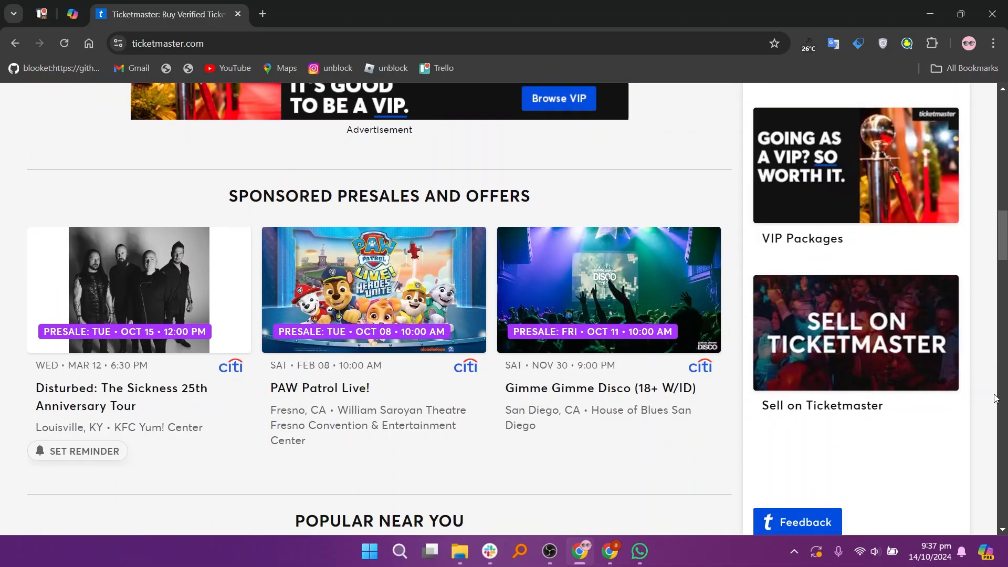
pyautogui.scroll(-3)
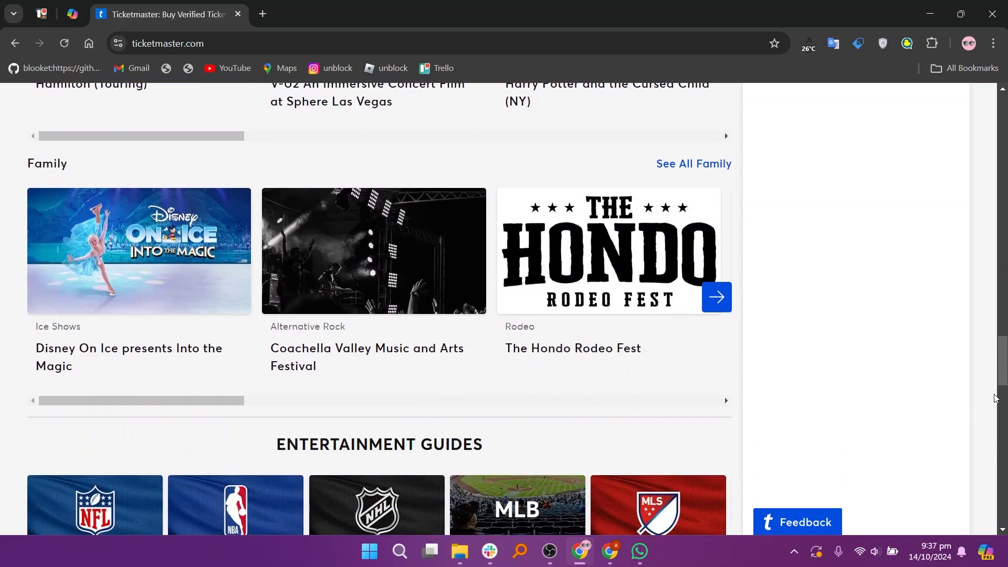
pyautogui.scroll(-3)
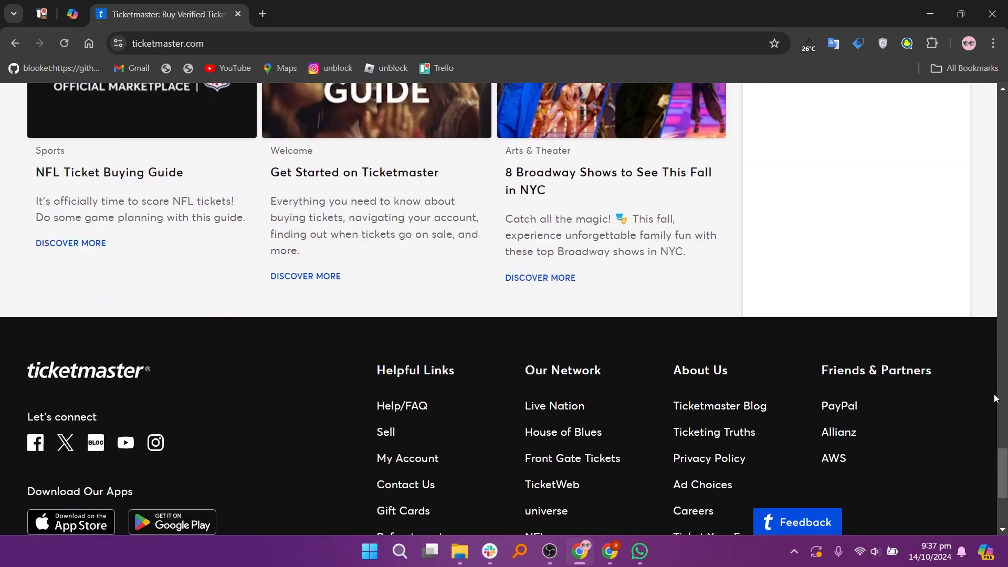
pyautogui.scroll(-3)
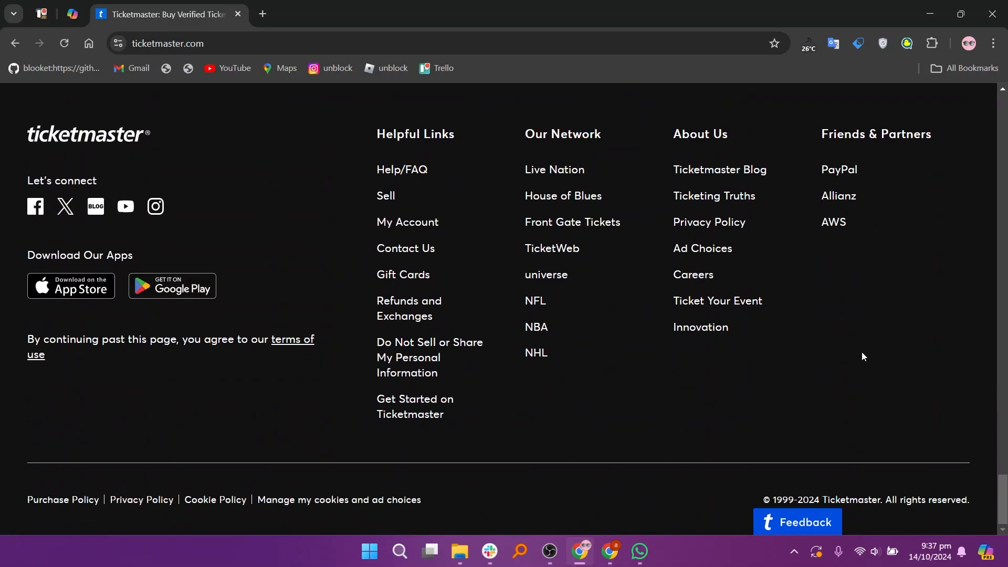
pyautogui.moveTo(587, 294)
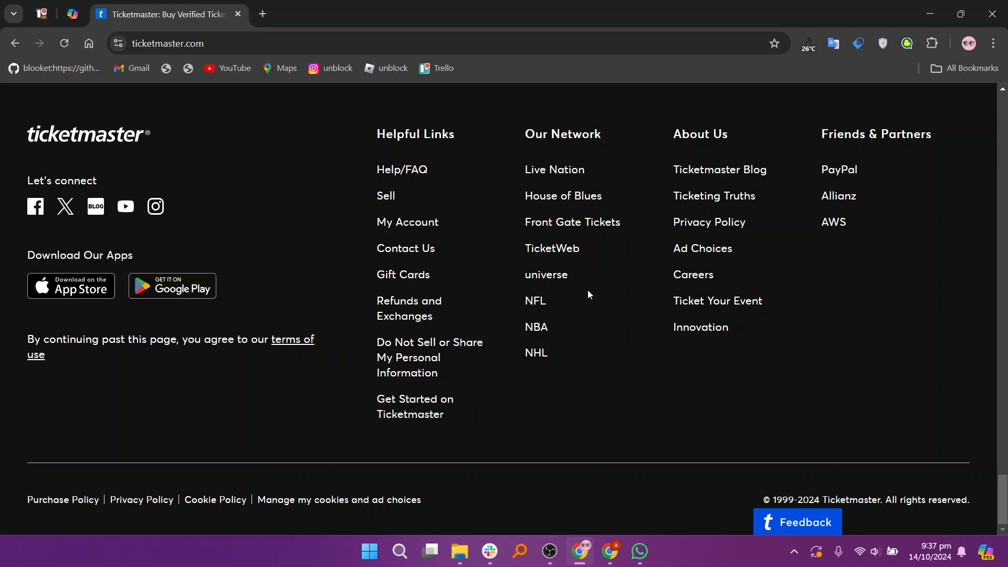
pyautogui.moveTo(713, 196)
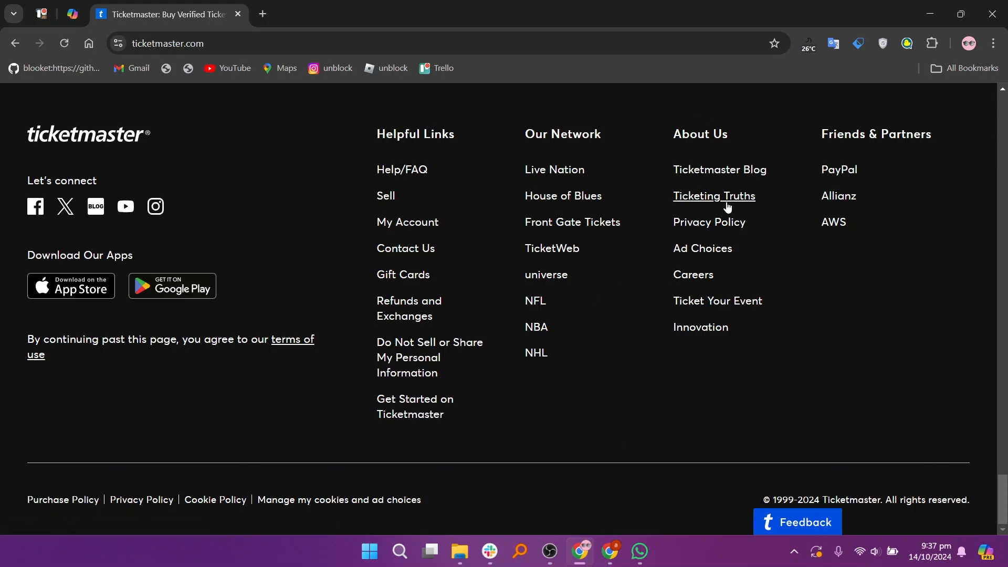
# From the Ticketmaster Blog, read the featured account-security article to its end
pyautogui.click(719, 169)
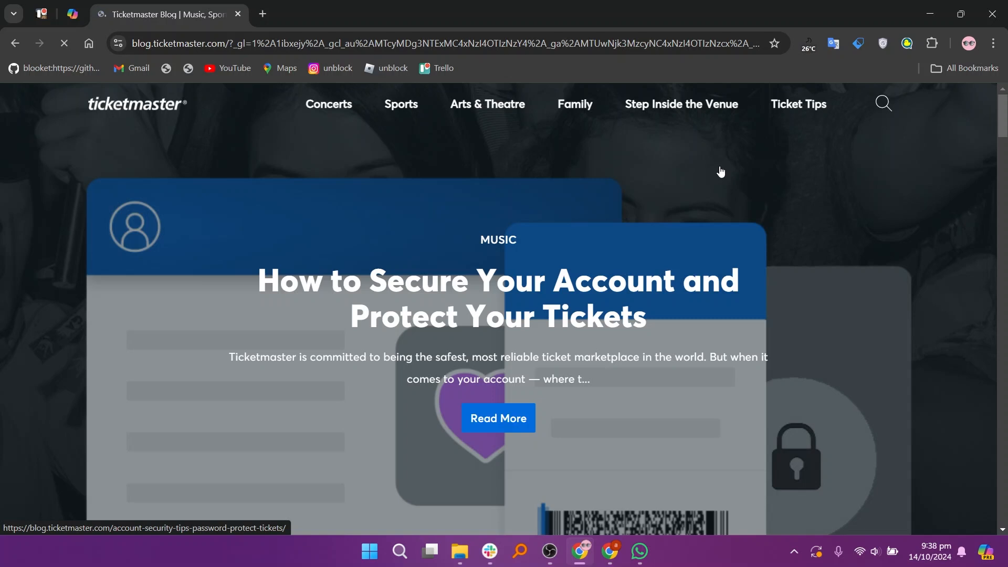
pyautogui.click(498, 418)
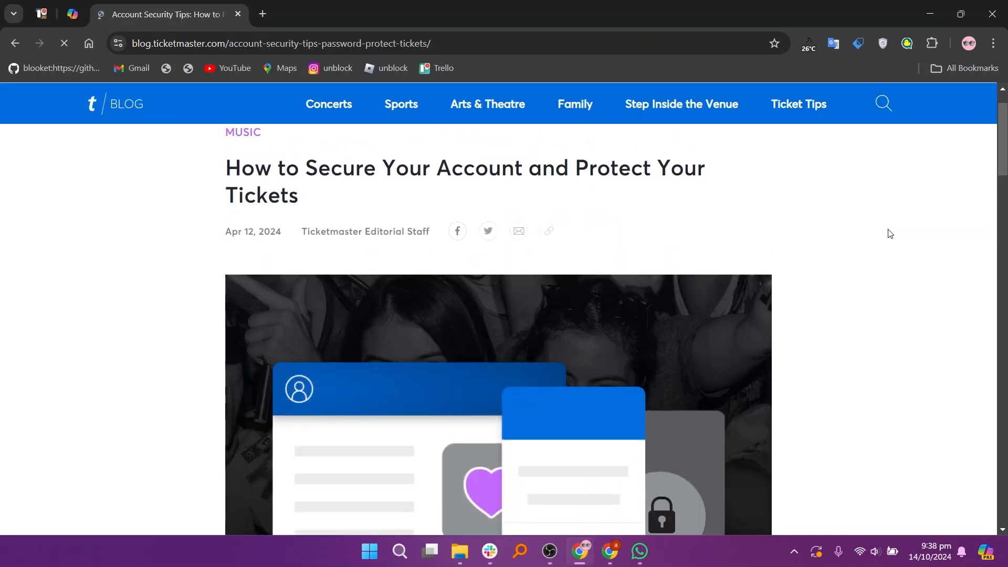
pyautogui.scroll(-3)
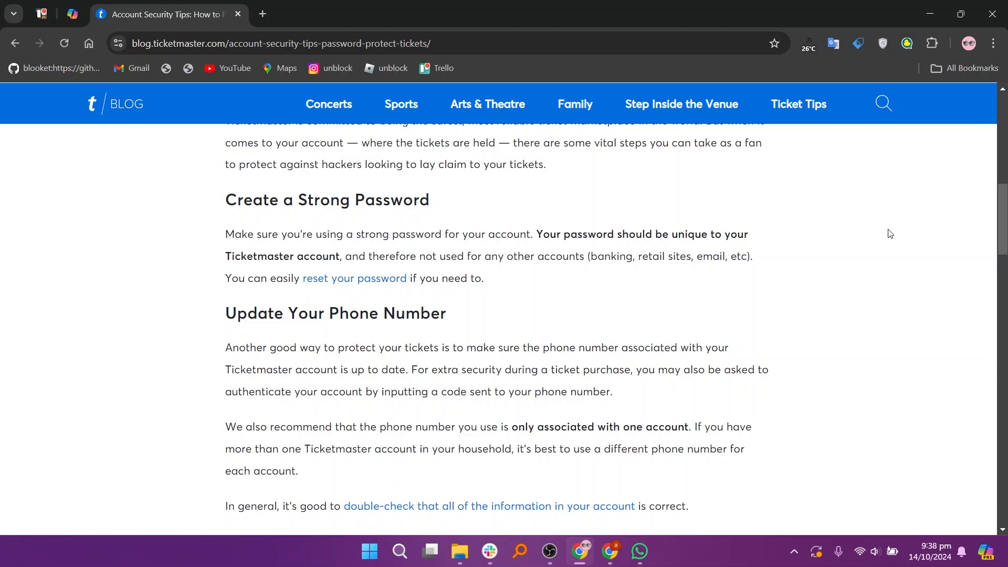
pyautogui.scroll(-3)
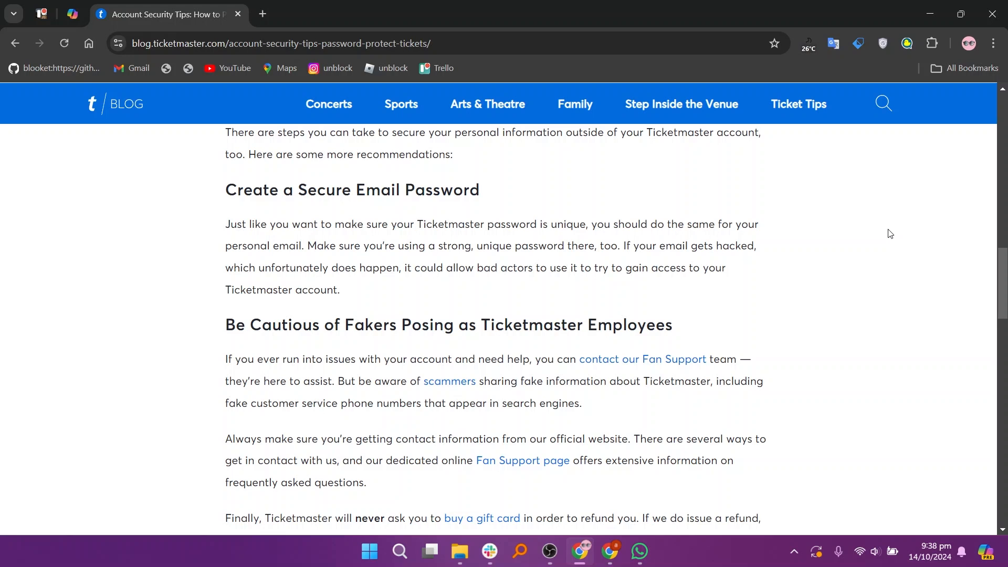
pyautogui.scroll(-3)
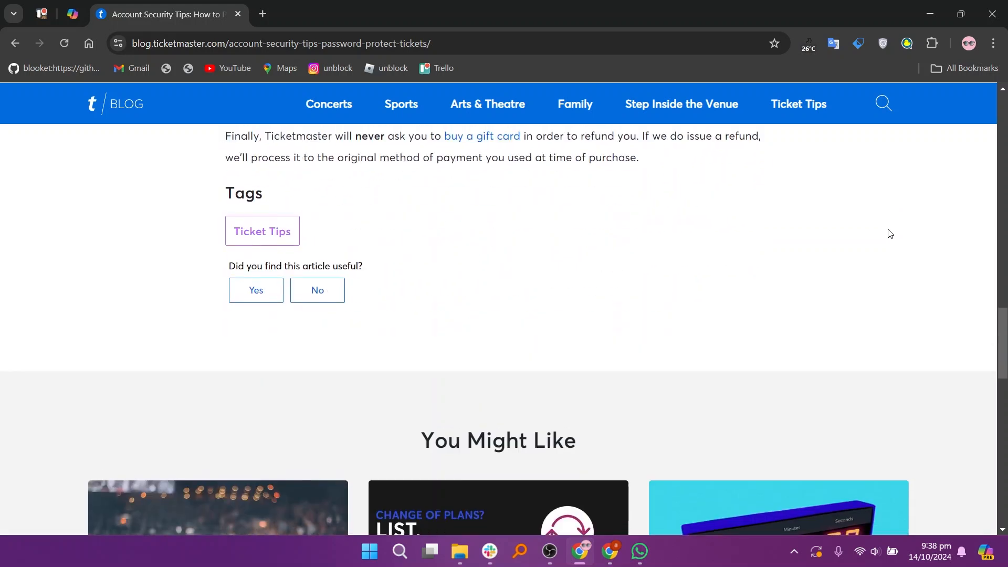